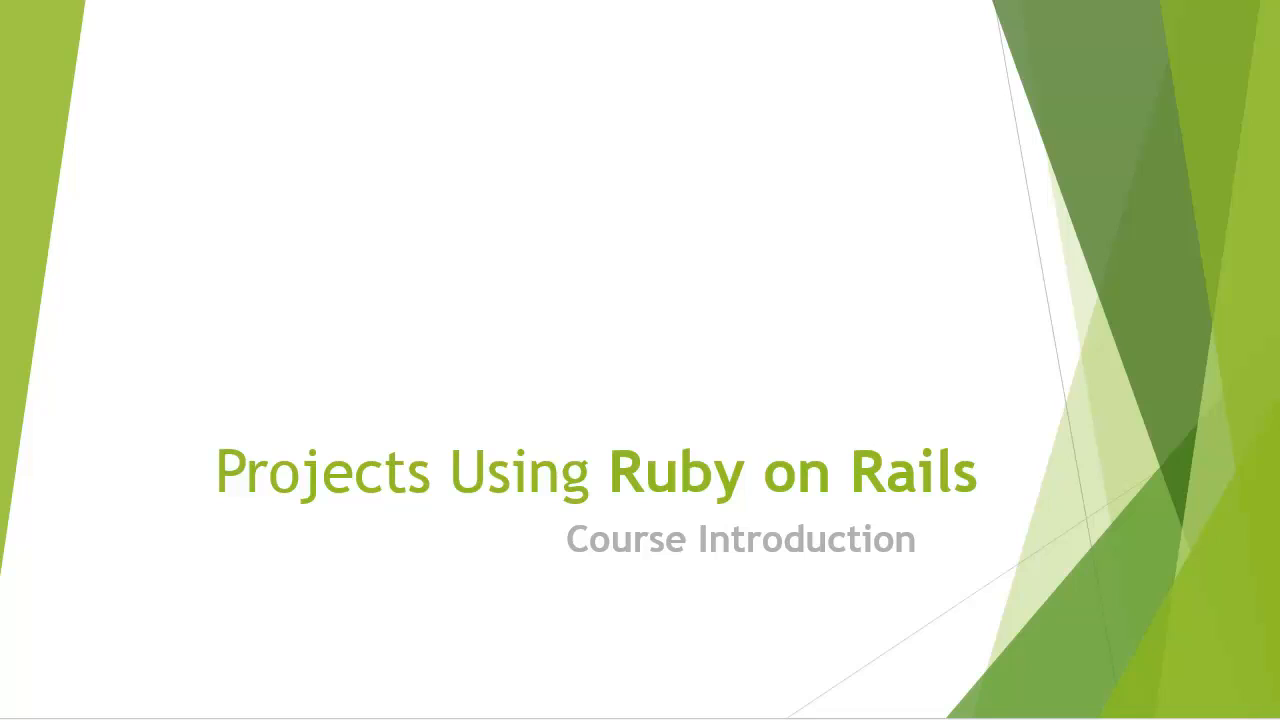
# Advance through the Course Description slide to the What You Should Know prerequisites slide
pyautogui.press('Right')
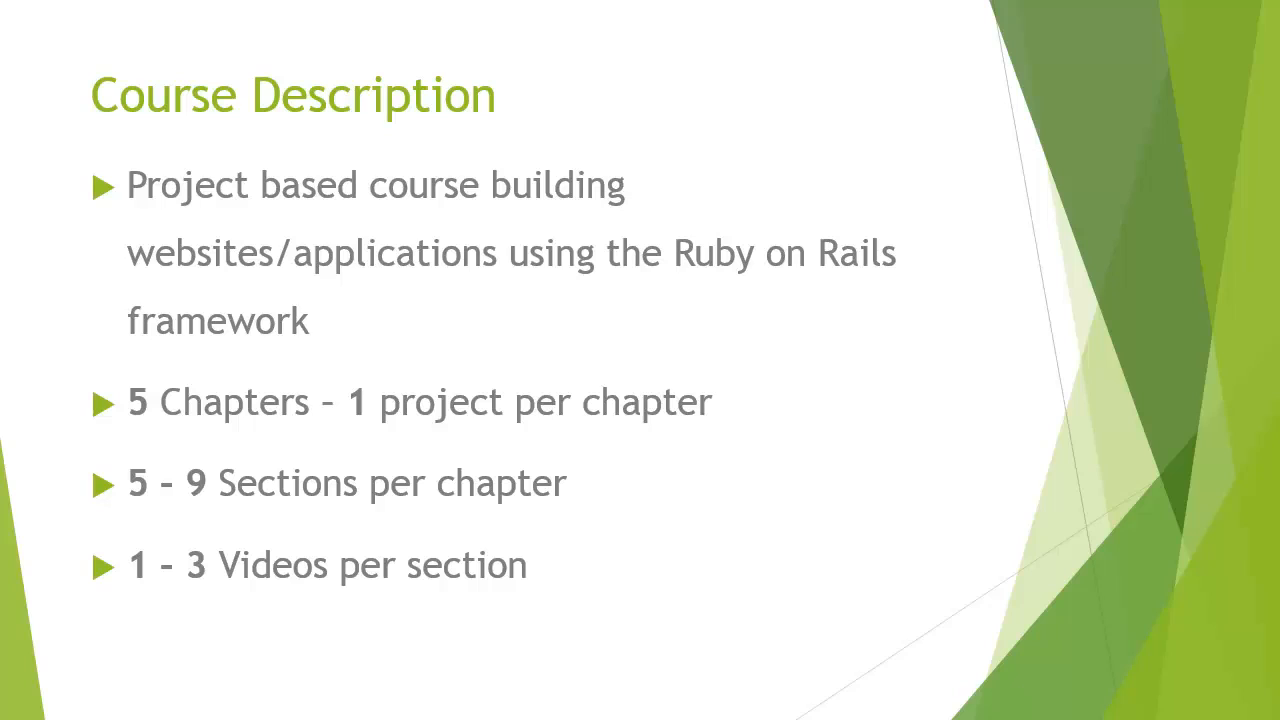
pyautogui.press('Right')
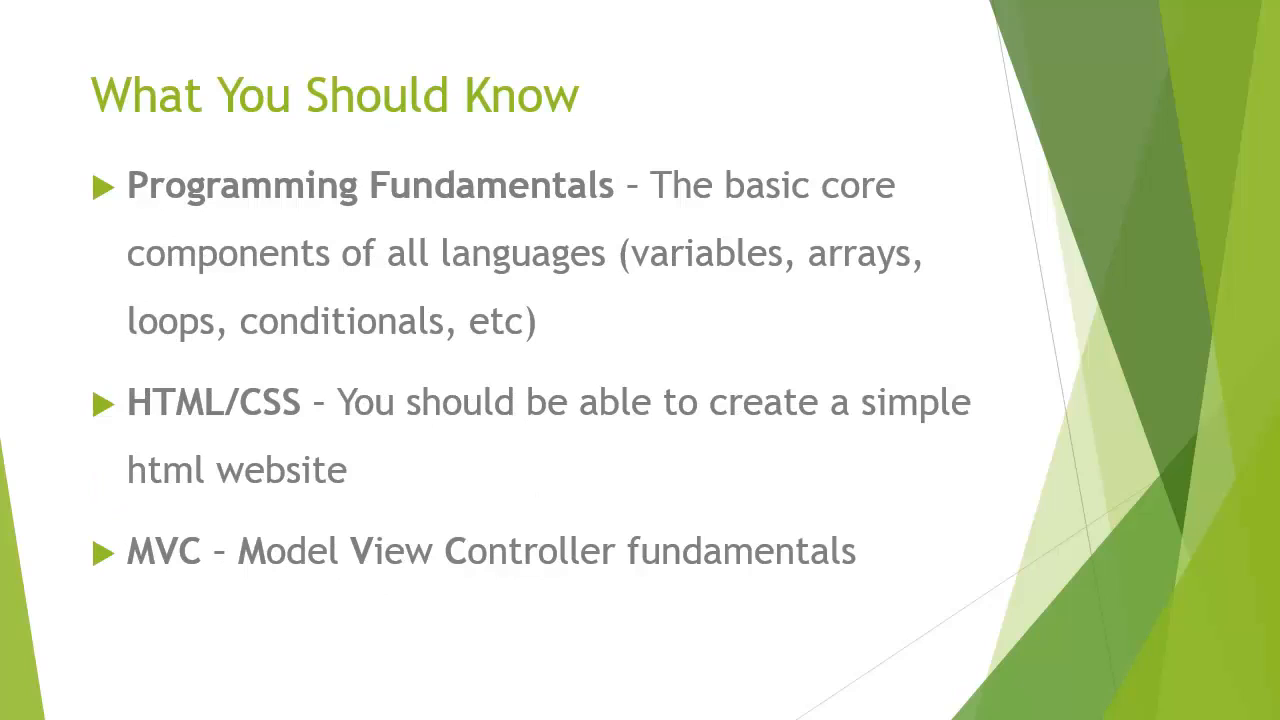